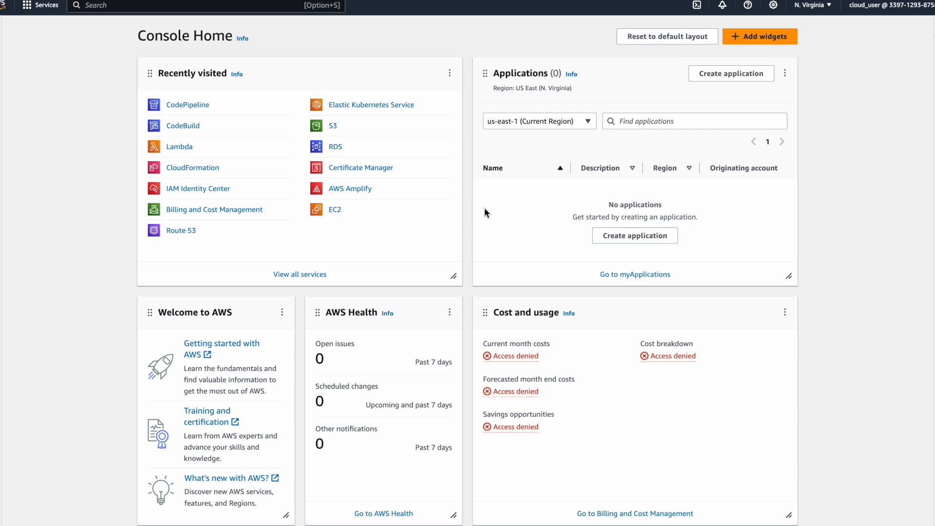
pyautogui.moveTo(463, 205)
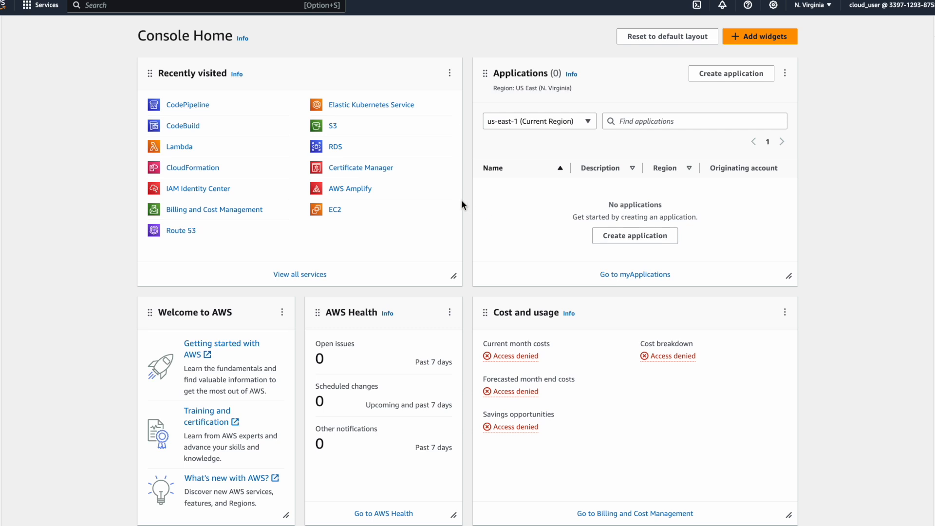
pyautogui.moveTo(335, 209)
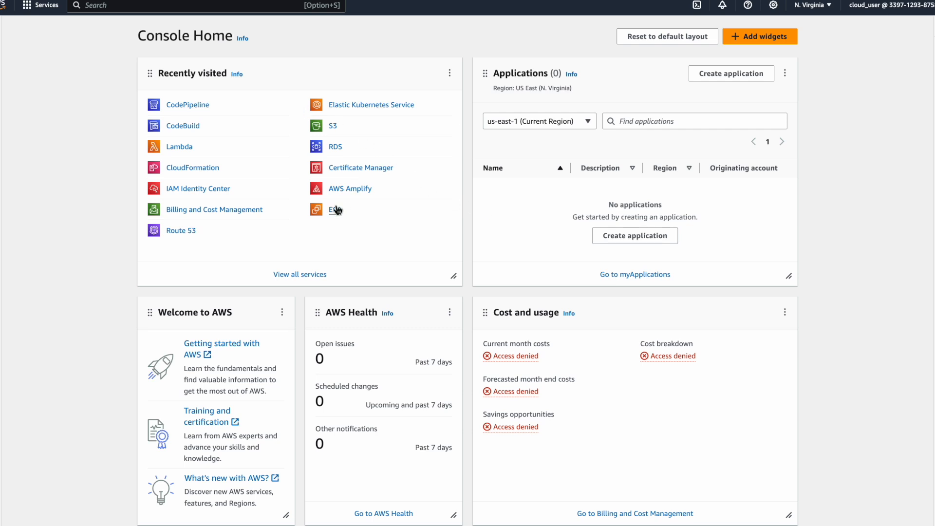
# Open the EC2 service dashboard from Recently visited
pyautogui.click(335, 209)
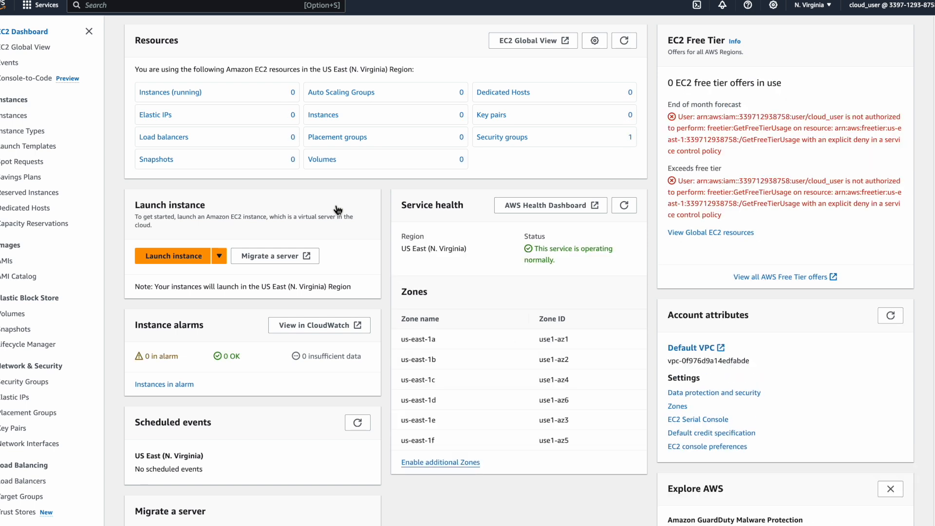
pyautogui.moveTo(170, 93)
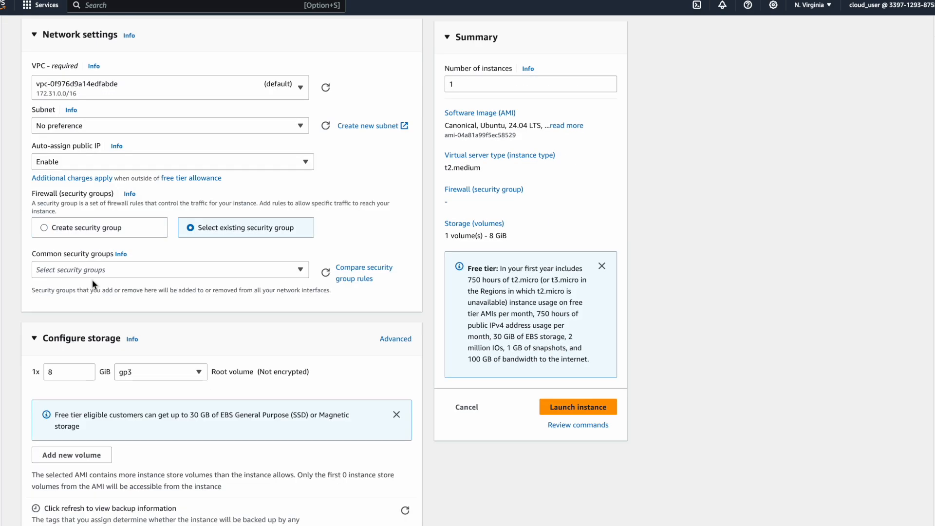
# Launch the configured t2.medium instances, then pick microk8s-01 to connect to
pyautogui.click(577, 407)
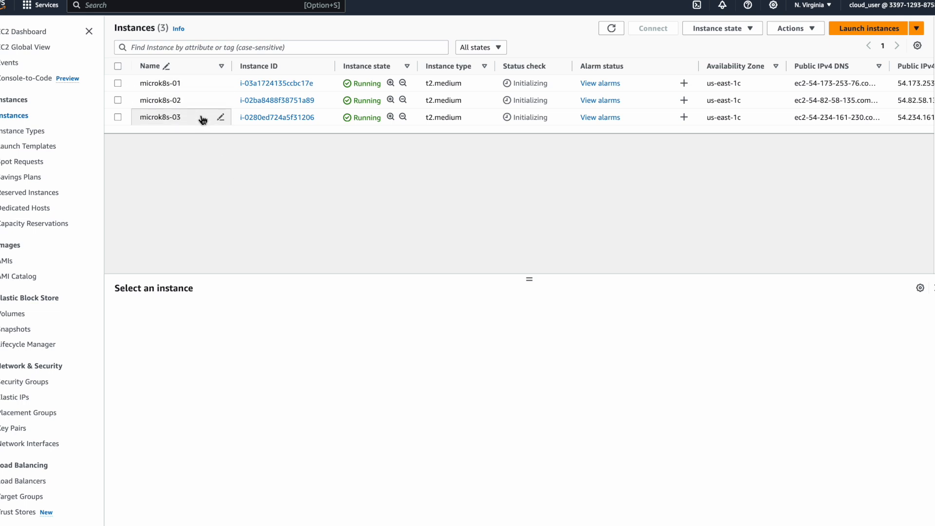
pyautogui.moveTo(367, 114)
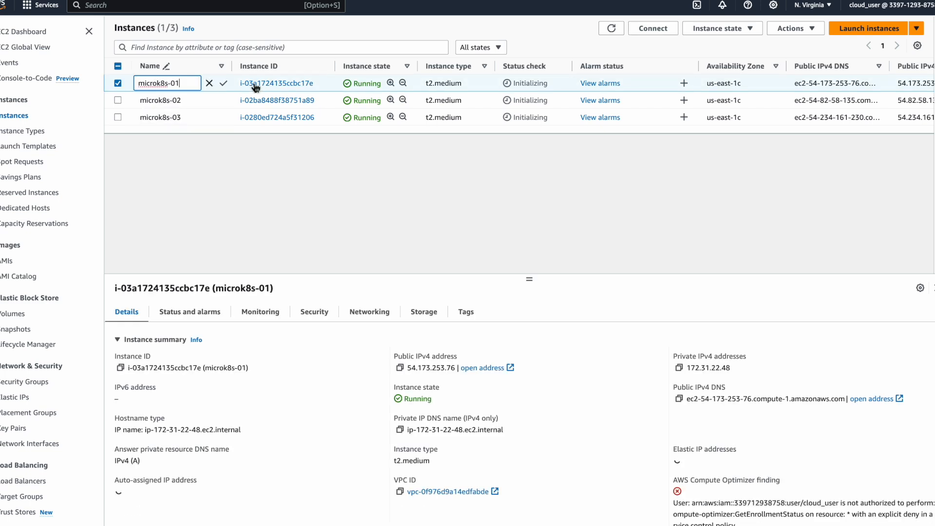
pyautogui.click(653, 29)
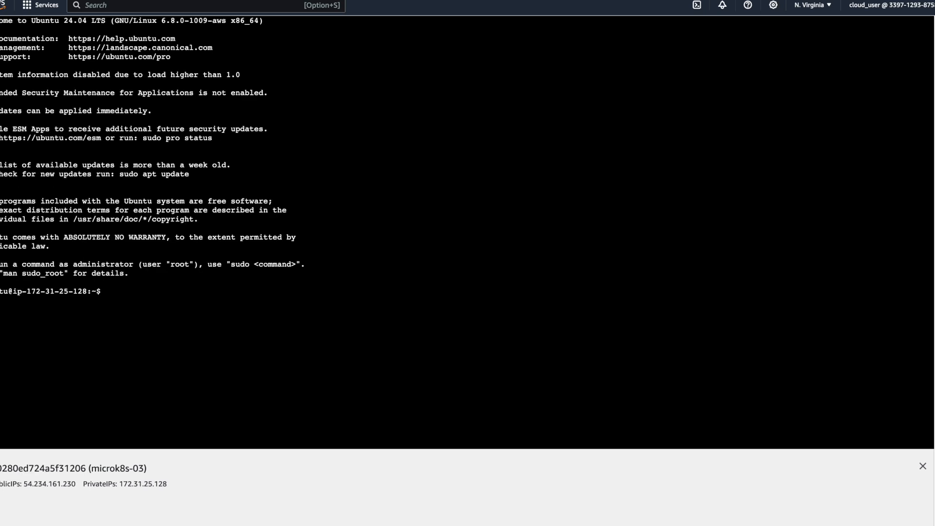
pyautogui.moveTo(305, 76)
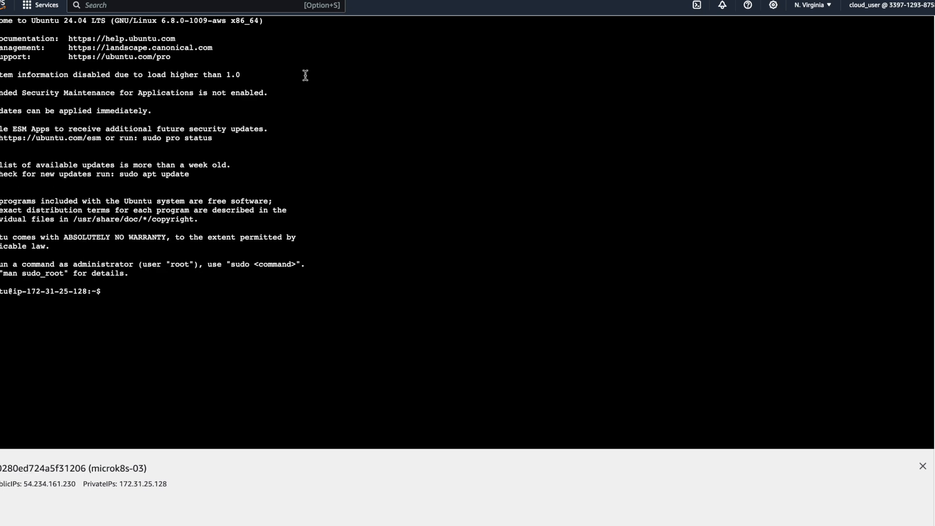
pyautogui.moveTo(298, 37)
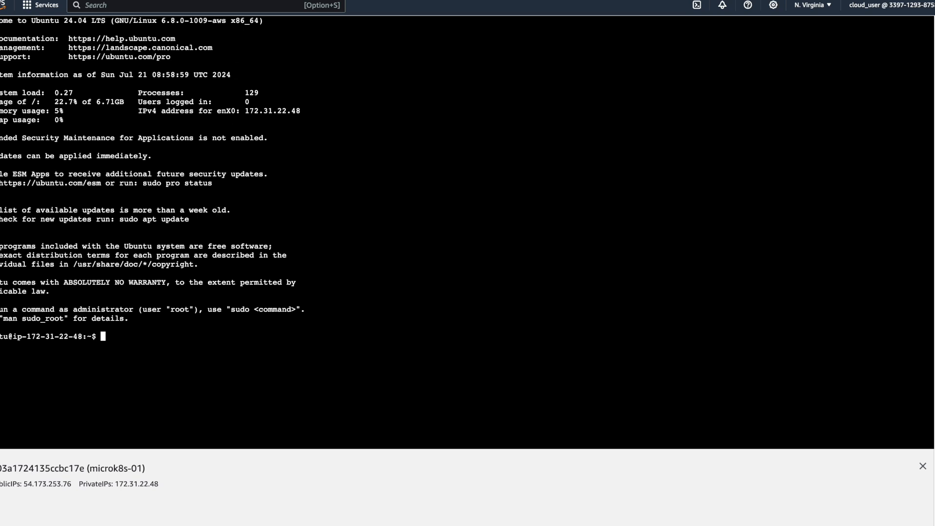
pyautogui.moveTo(324, 150)
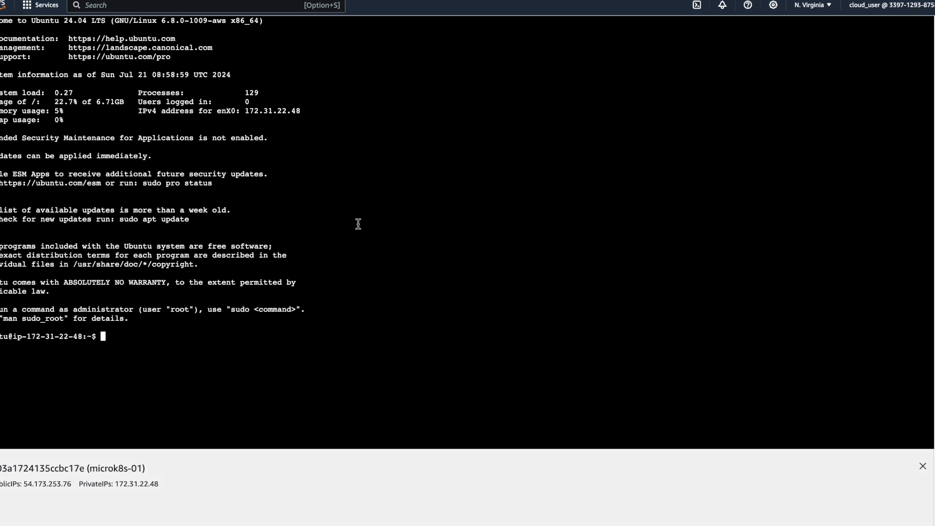
# Run sudo apt update in the microk8s-01 terminal
pyautogui.write('sudo apt update')
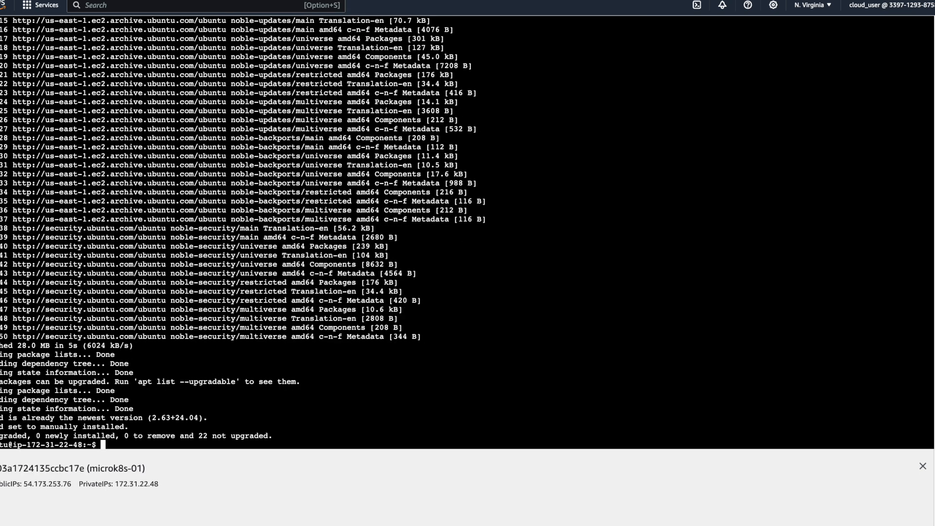
# Install MicroK8s from channel 1.30/stable via snap and enable the dns add-on
pyautogui.write('snap install microk8s --classic --channel=1.30/stable')
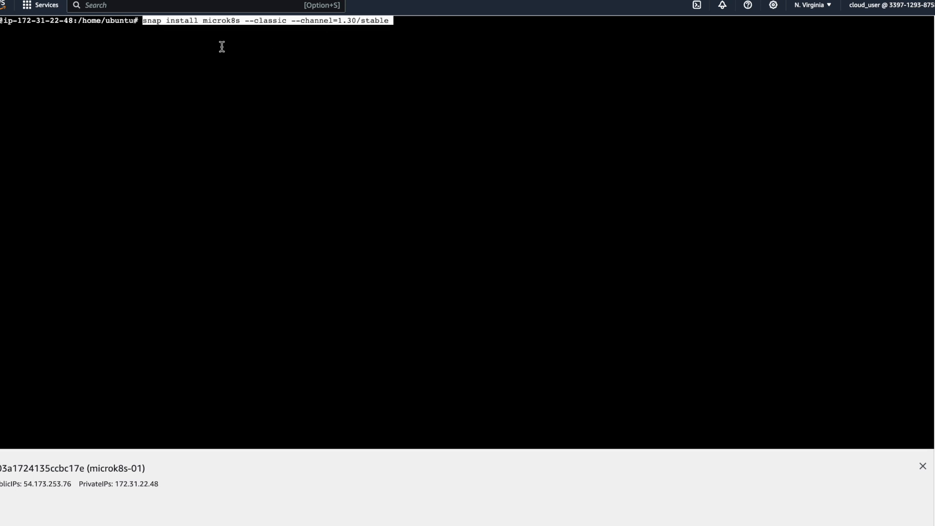
pyautogui.moveTo(286, 32)
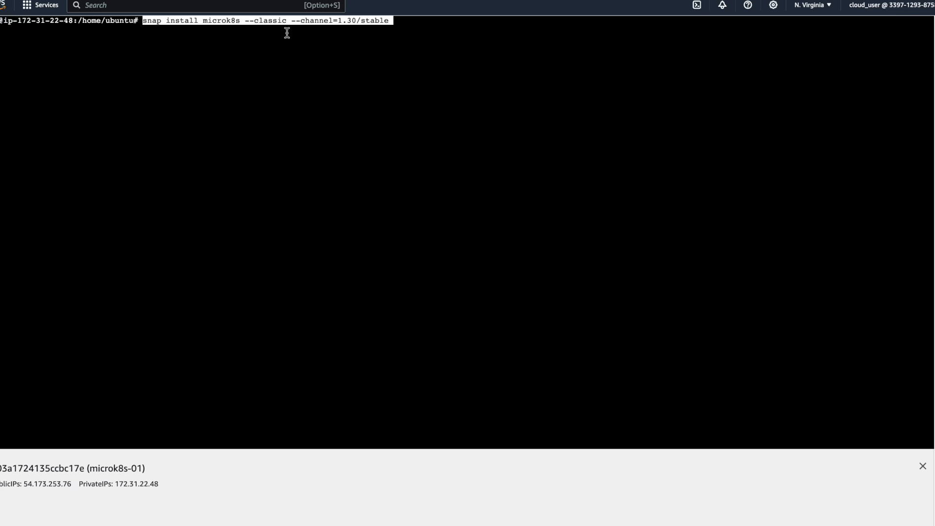
pyautogui.moveTo(375, 37)
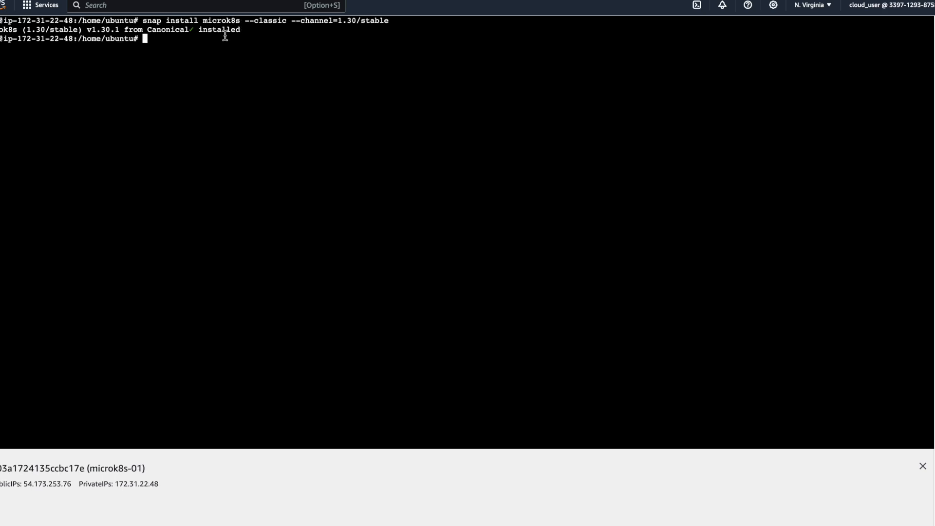
pyautogui.moveTo(225, 65)
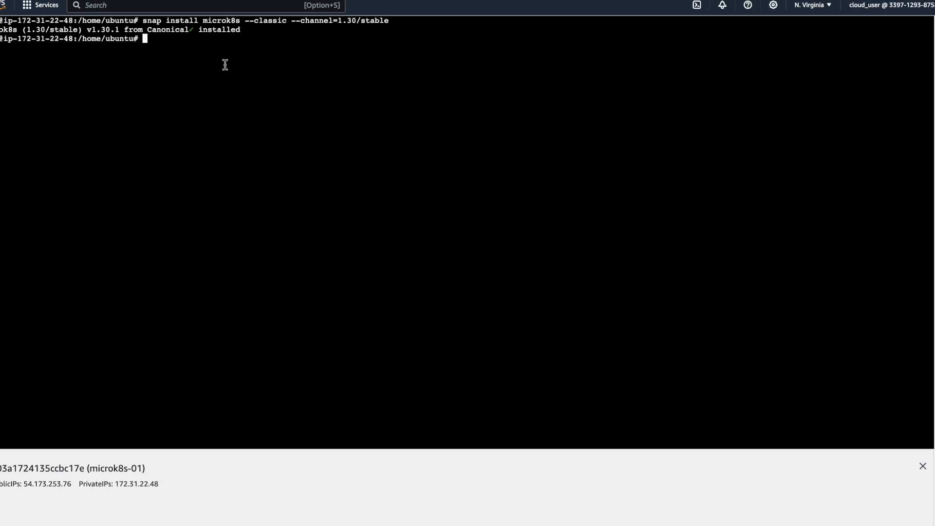
pyautogui.write('microk8s enable dns')
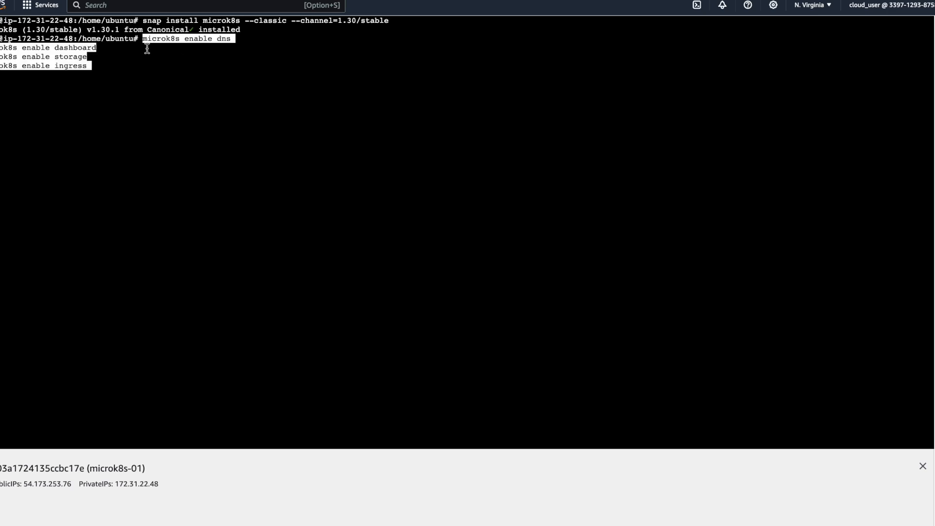
pyautogui.moveTo(105, 65)
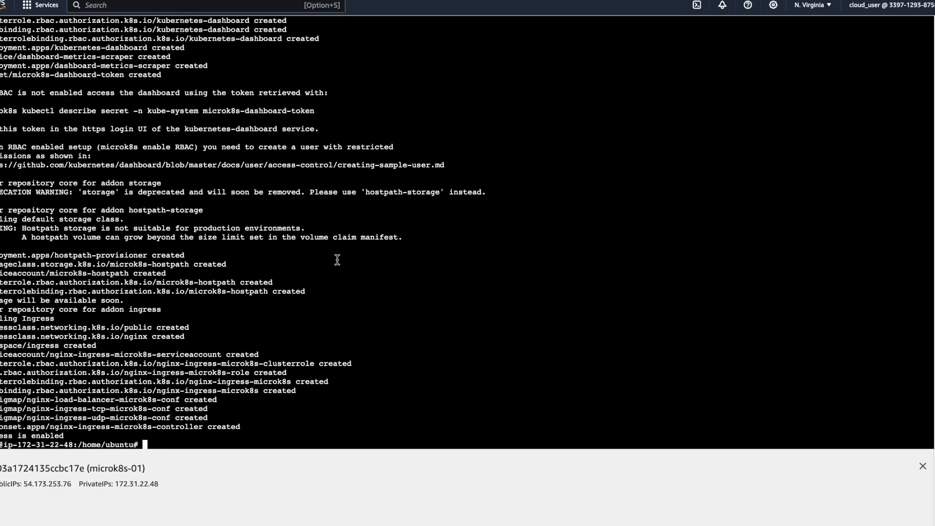
pyautogui.moveTo(322, 158)
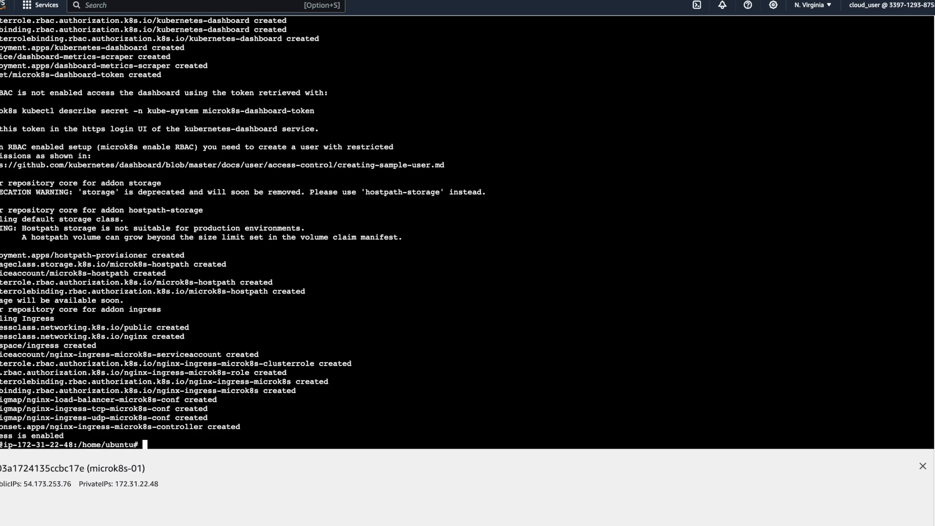
# Run microk8s add-node on microk8s-01 to print the cluster join commands
pyautogui.write('microk8s add-node')
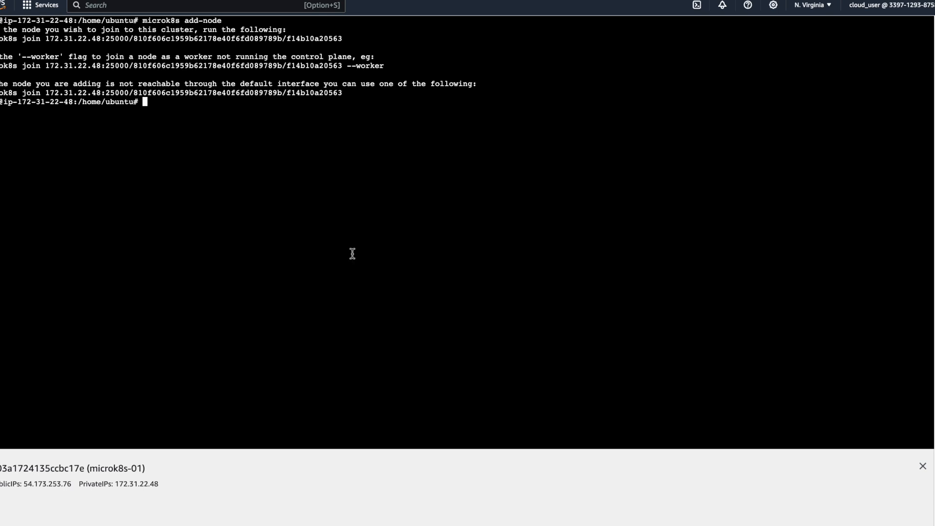
pyautogui.moveTo(197, 29)
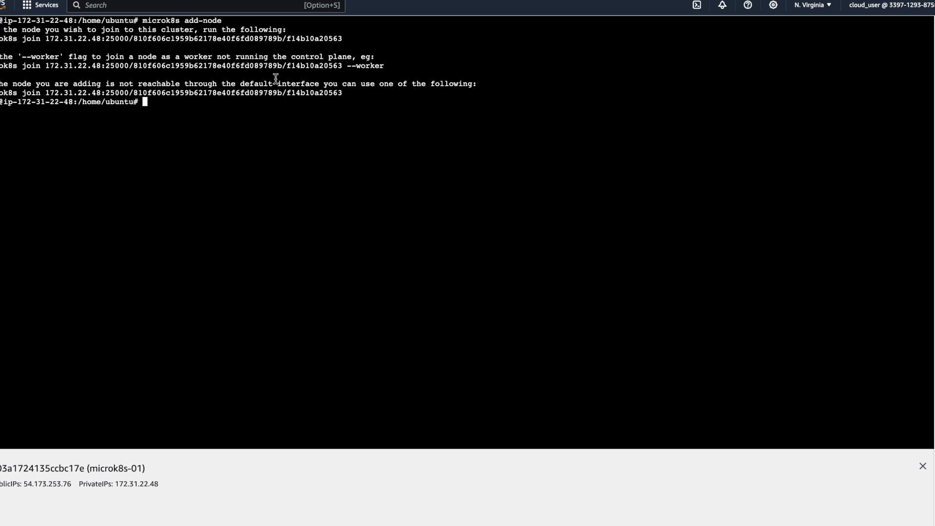
pyautogui.moveTo(223, 78)
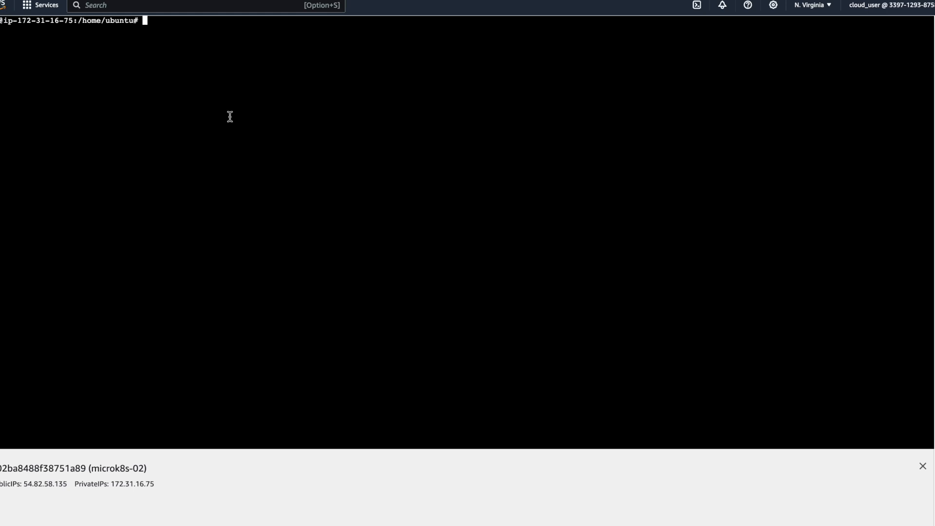
# Join microk8s-02 via 'microk8s join 172.31.22.48:25000/…' and highlight the success message
pyautogui.write('microk8s join 172.31.22.48:25000/810f606c1959b62178e40f6fd089789b/f14b10a20563')
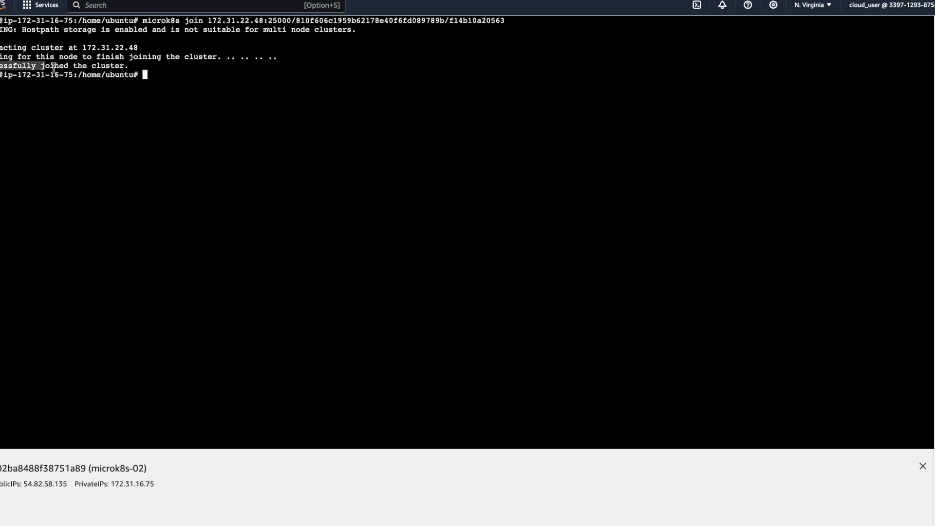
pyautogui.moveTo(51, 66); pyautogui.dragTo(143, 66)
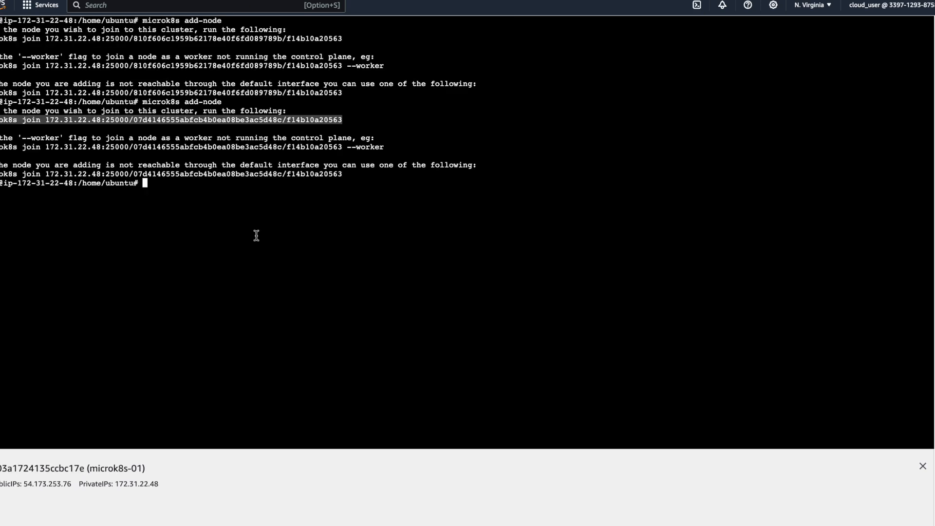
# Begin typing the microk8s add-node command again on microk8s-01
pyautogui.write('mi ro')
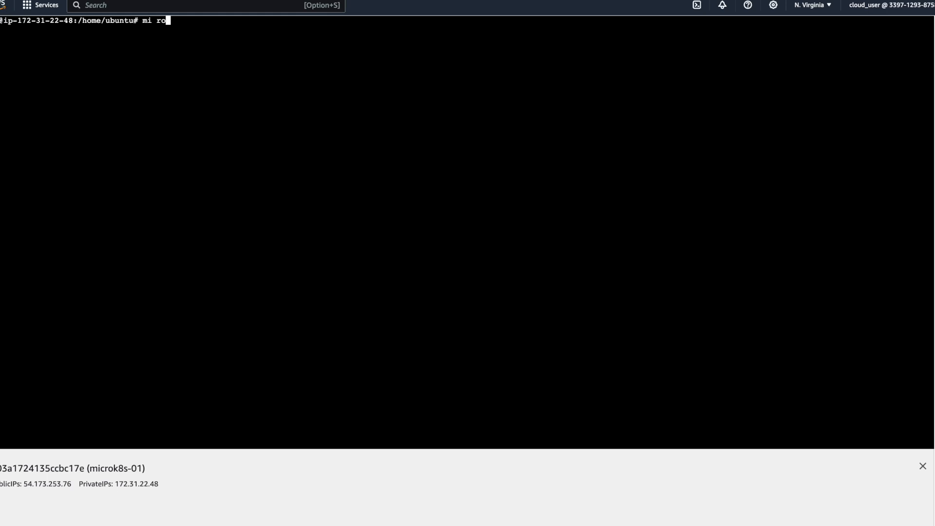